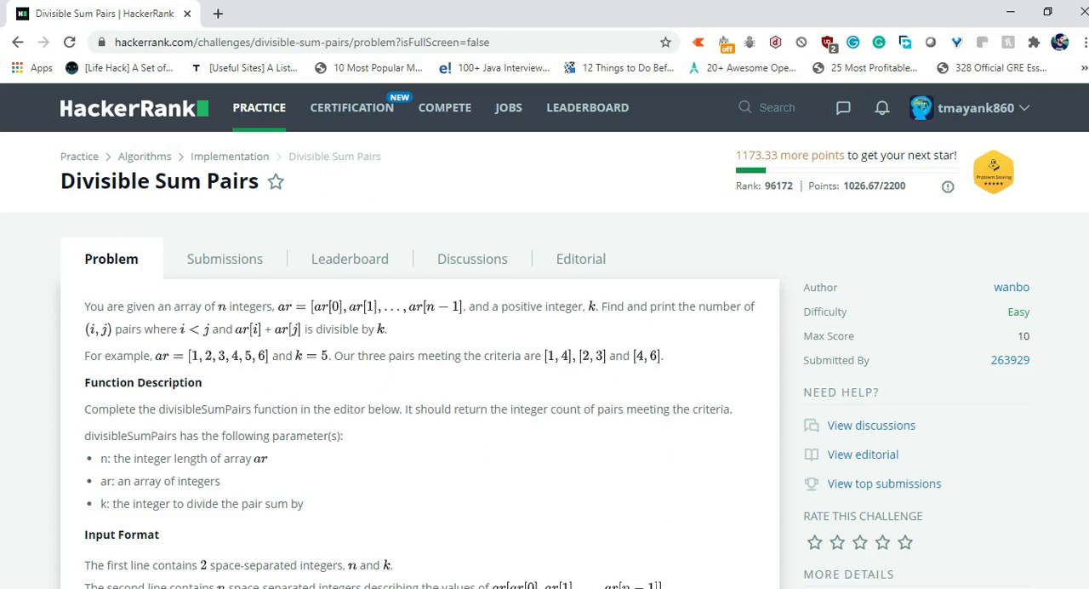
Scroll the problem statement down to the sample input and output.
scroll("down", 3)
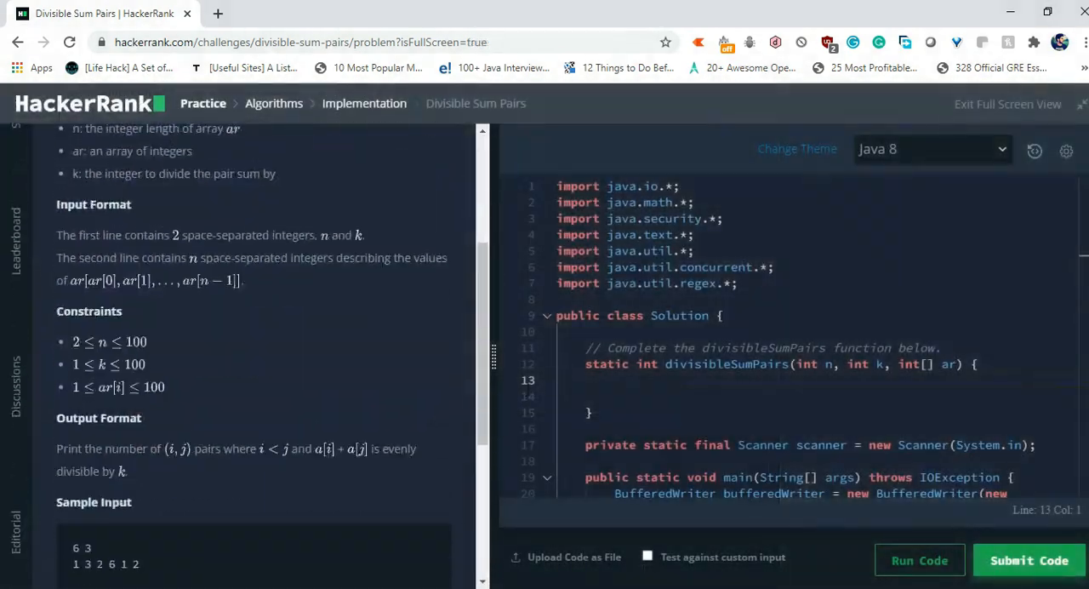
scroll("down", 3)
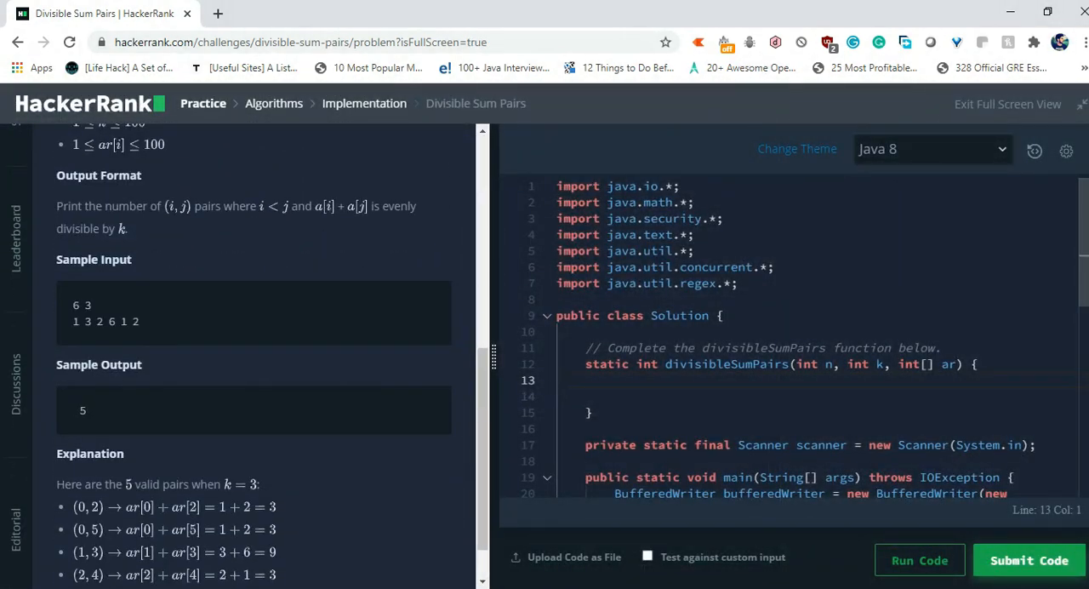
Declare int count=0; and the outer loop for(int i=0;i<n;i++){.
type("int count=0;")
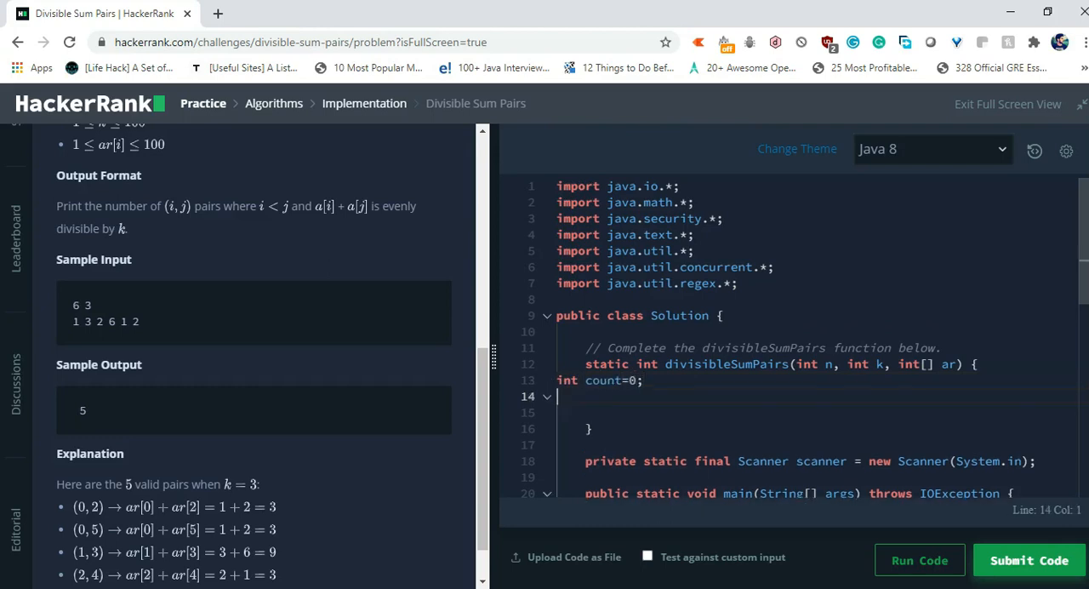
type("for")
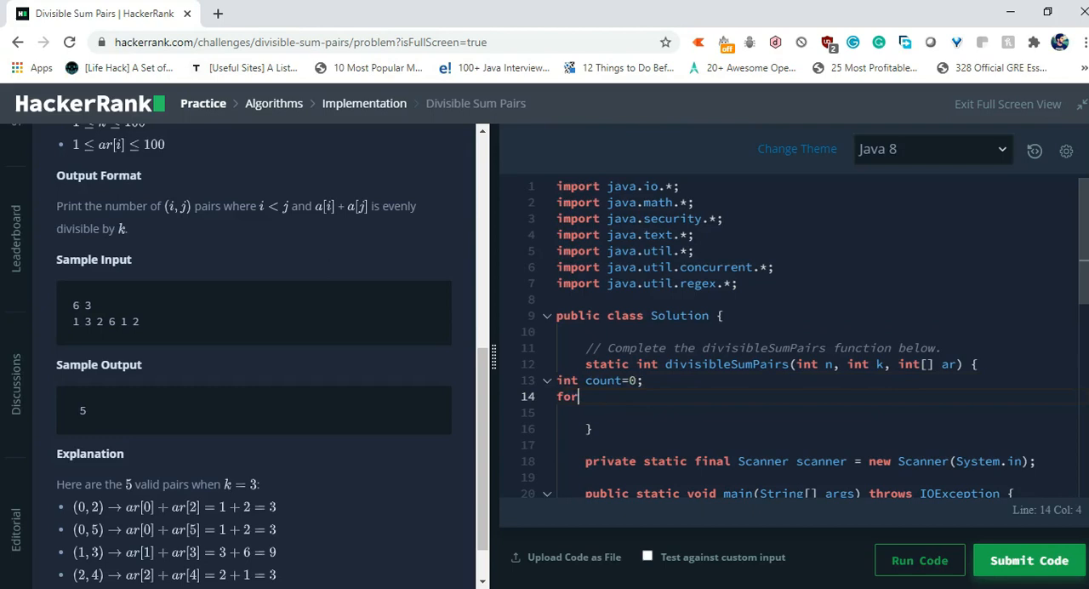
type("(int)")
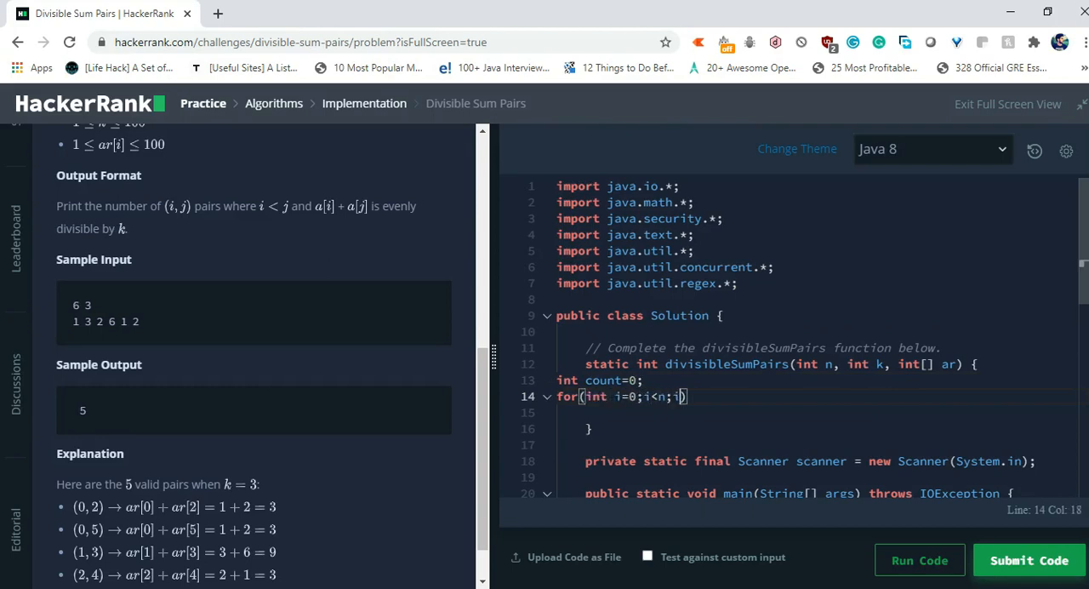
type("++){")
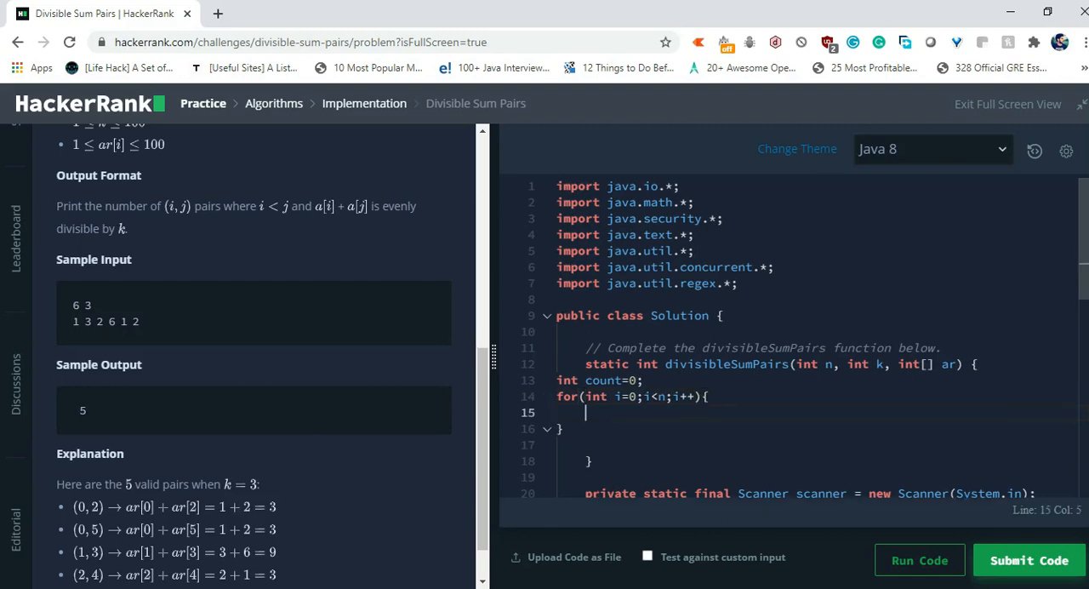
Add the inner loop for(int j=i+1;j<n;j++){ over later indices.
type("for")
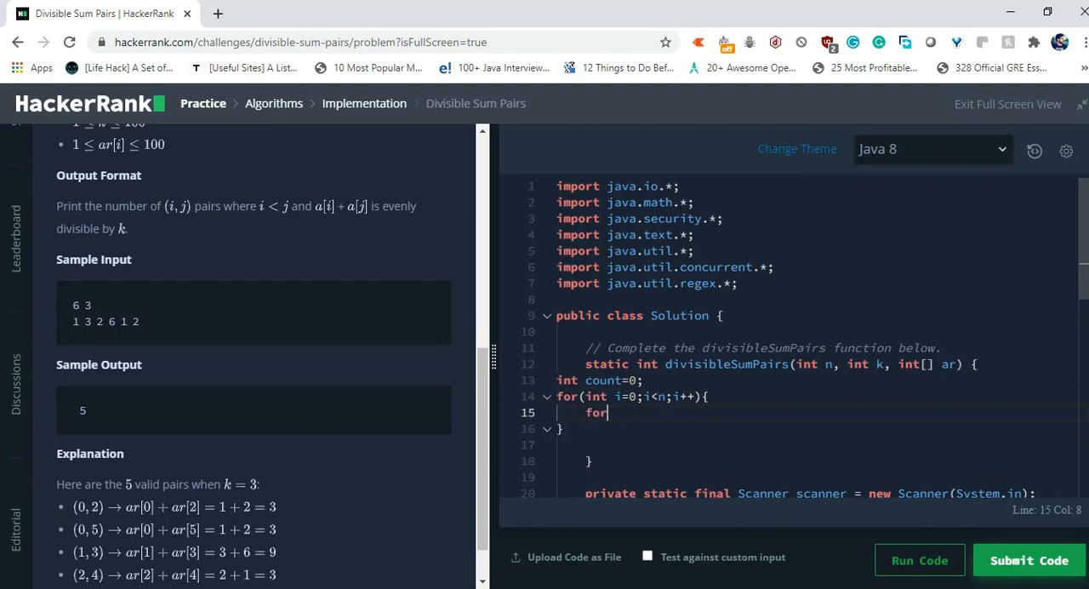
type("(int j)")
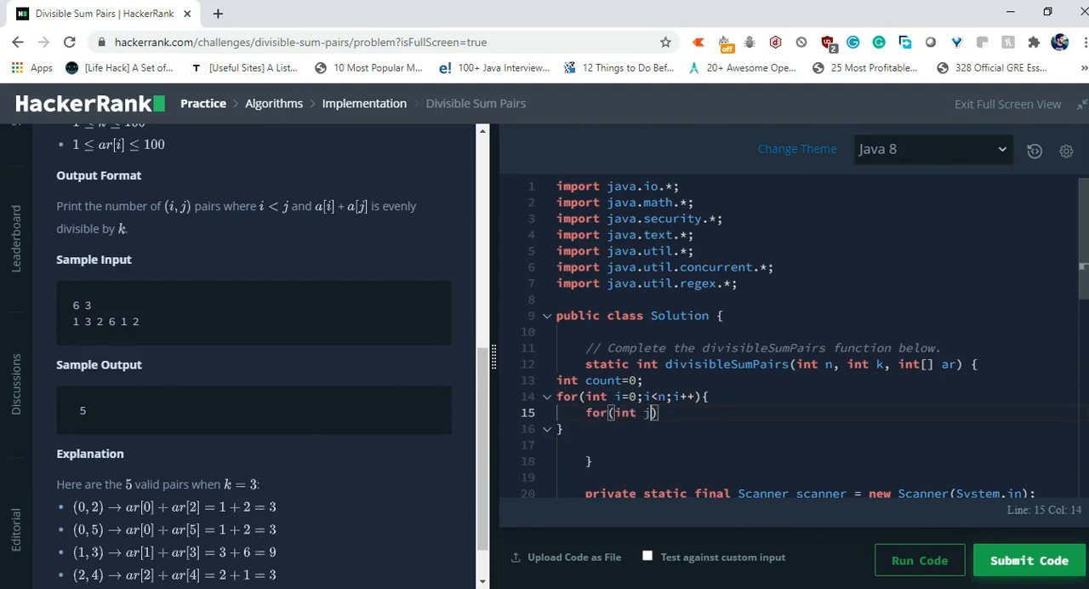
type("=i+1;")
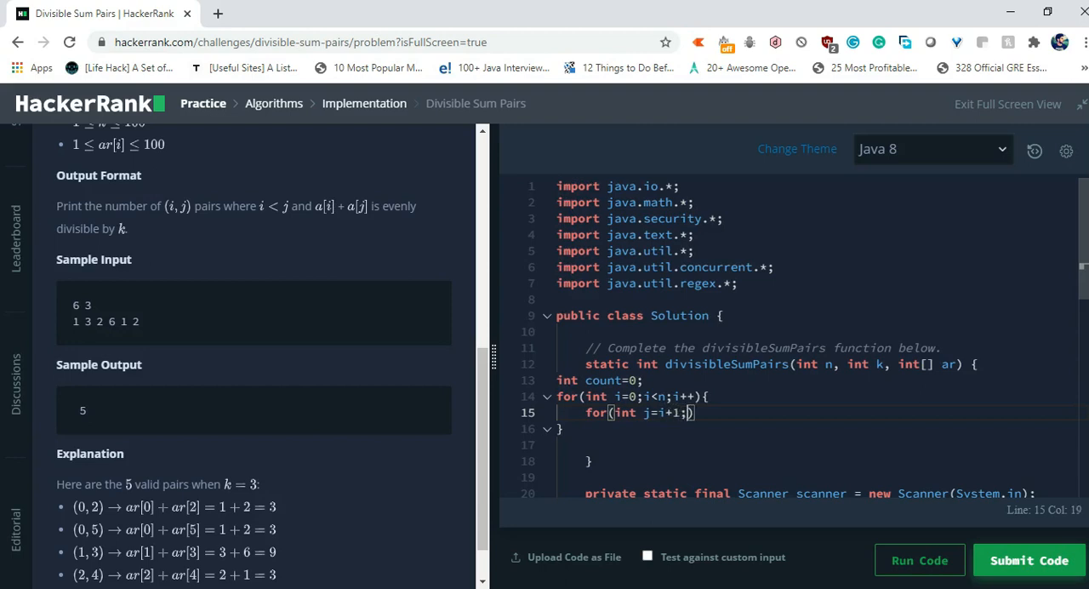
type(")")
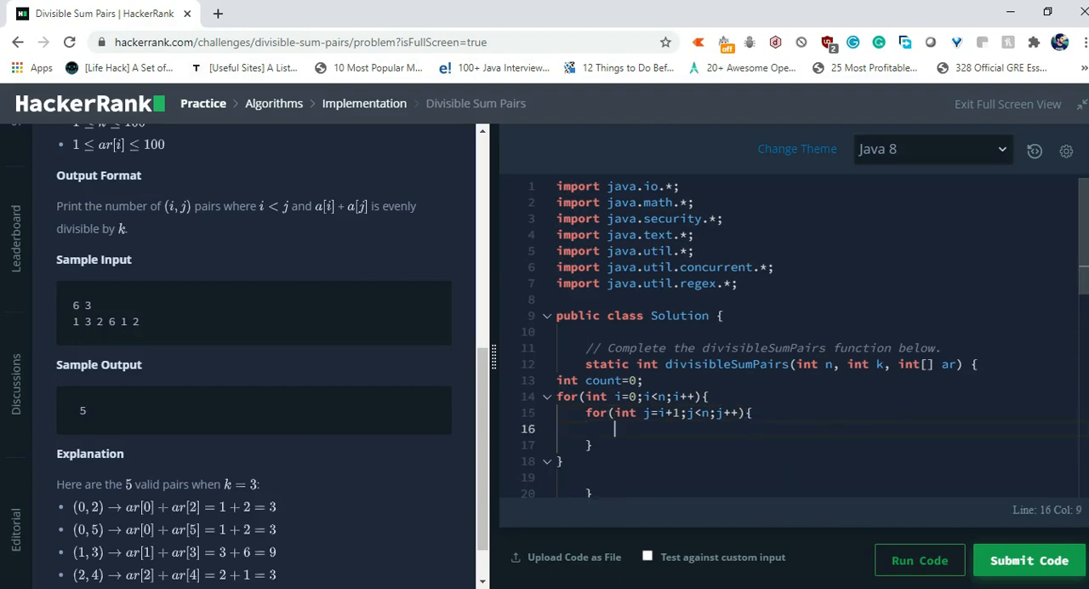
Write the condition if((ar[i]+ar[j])%k==0){ inside the inner loop.
type("i")
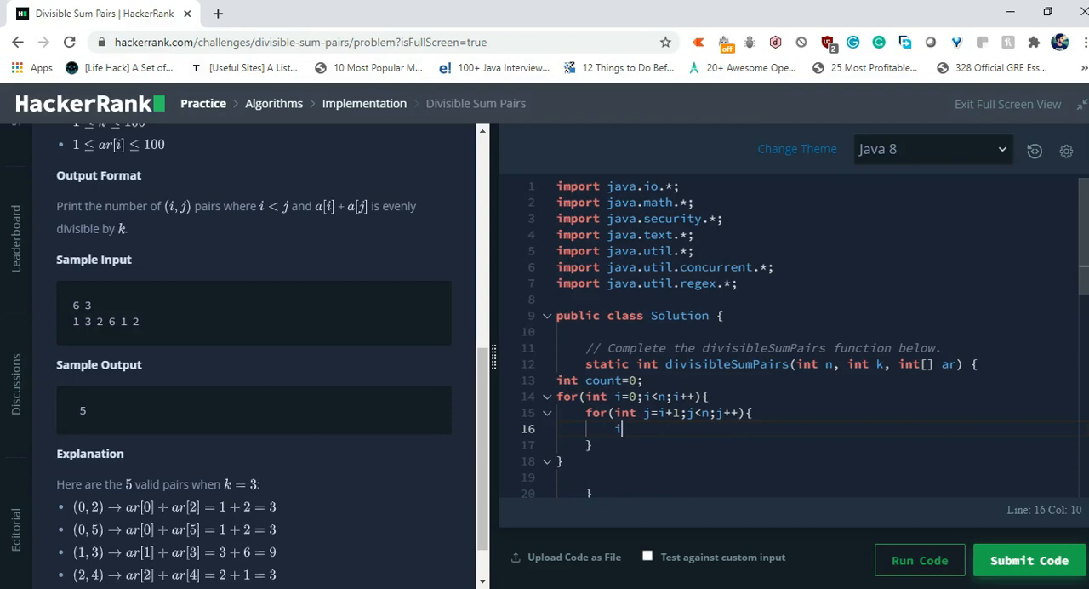
type("if(())")
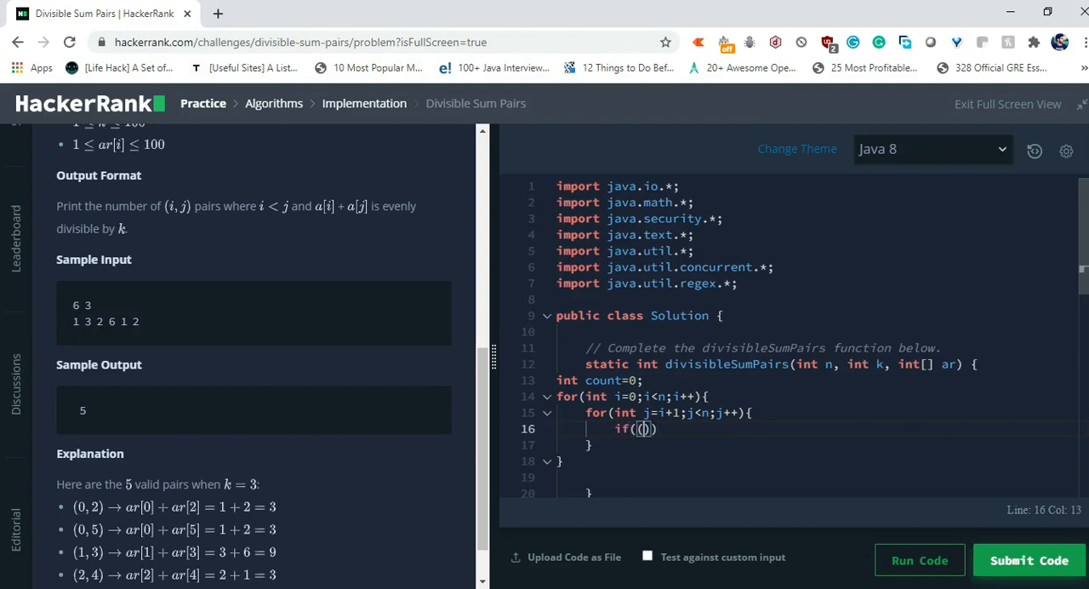
type("ar[]")
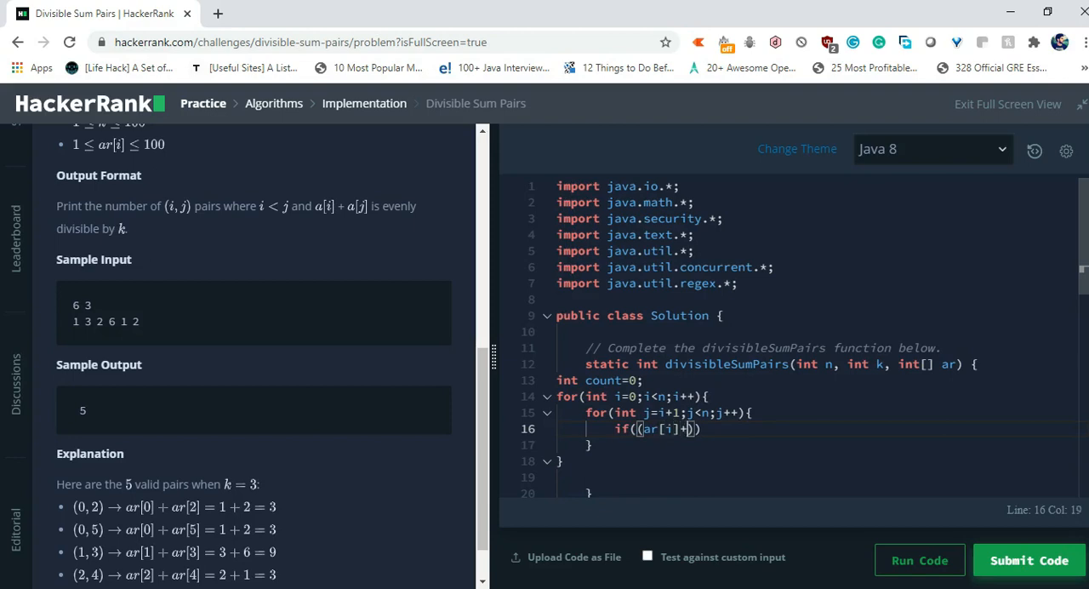
type("ar[j]")
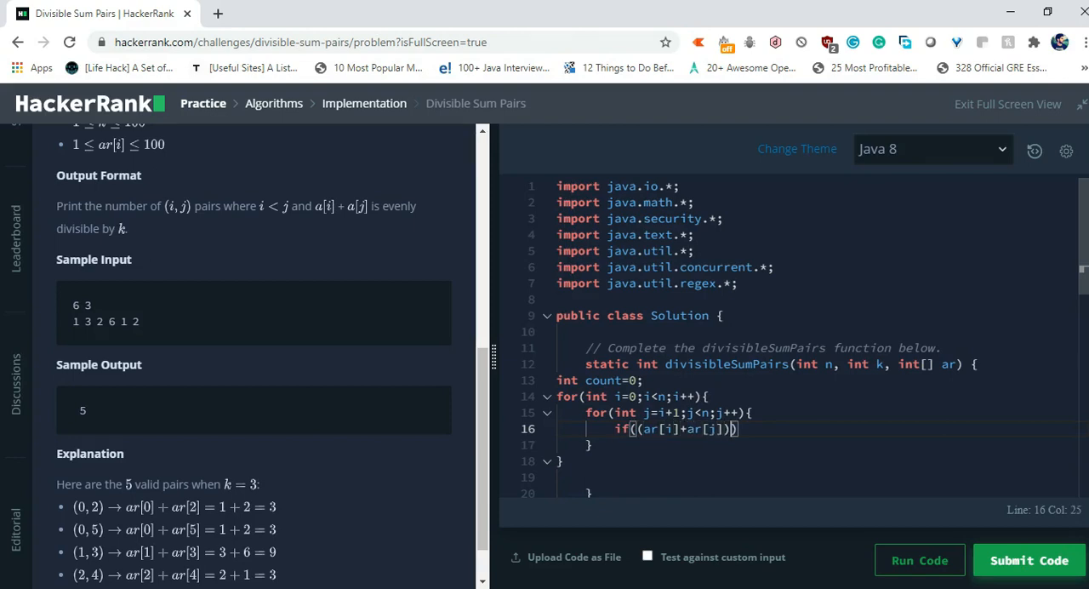
type("%")
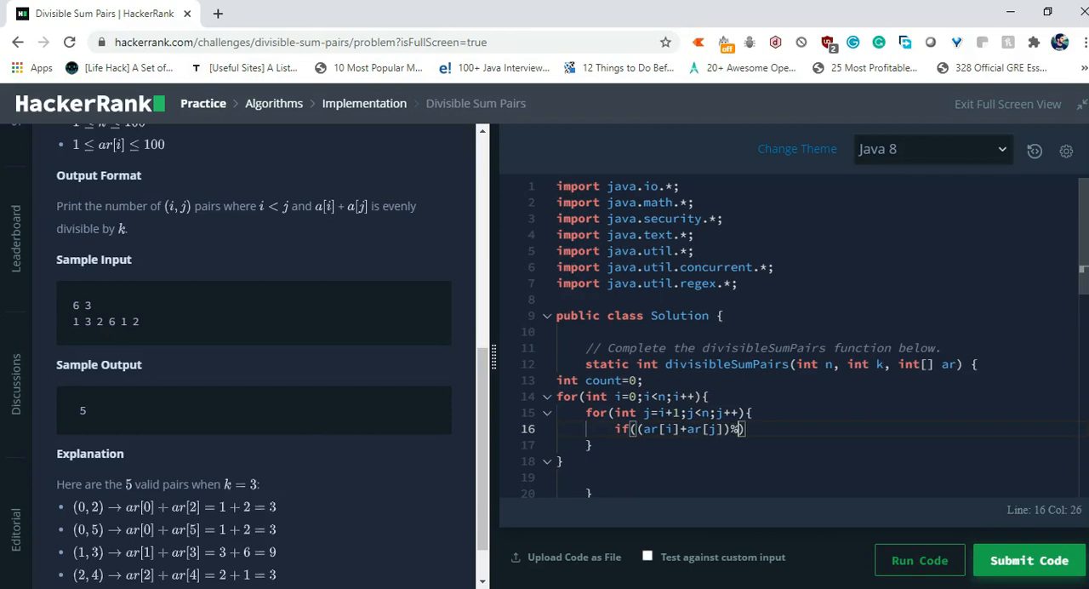
type("k==")
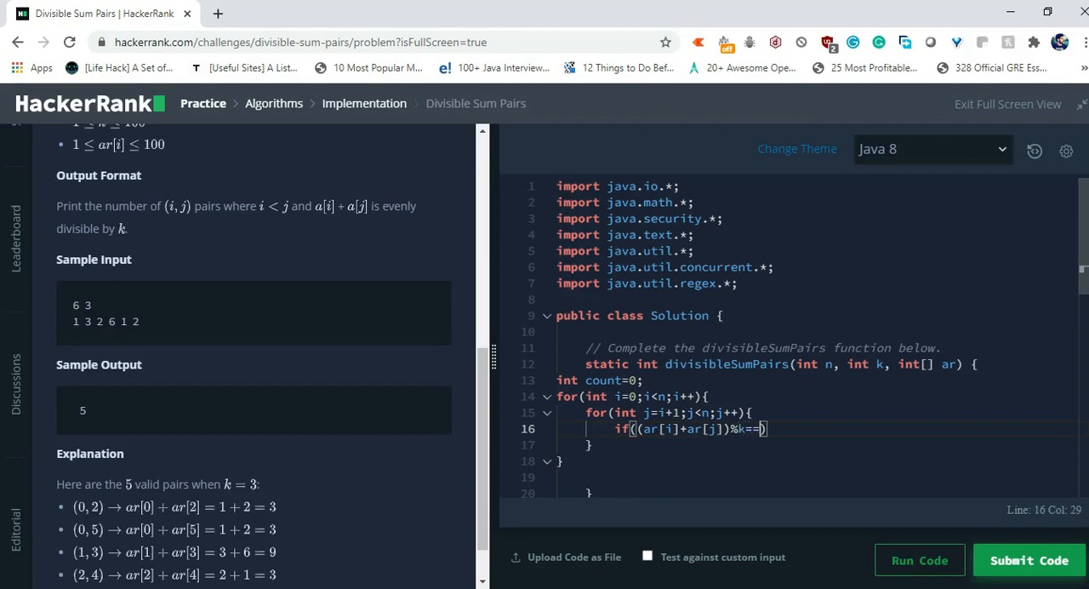
type("0")
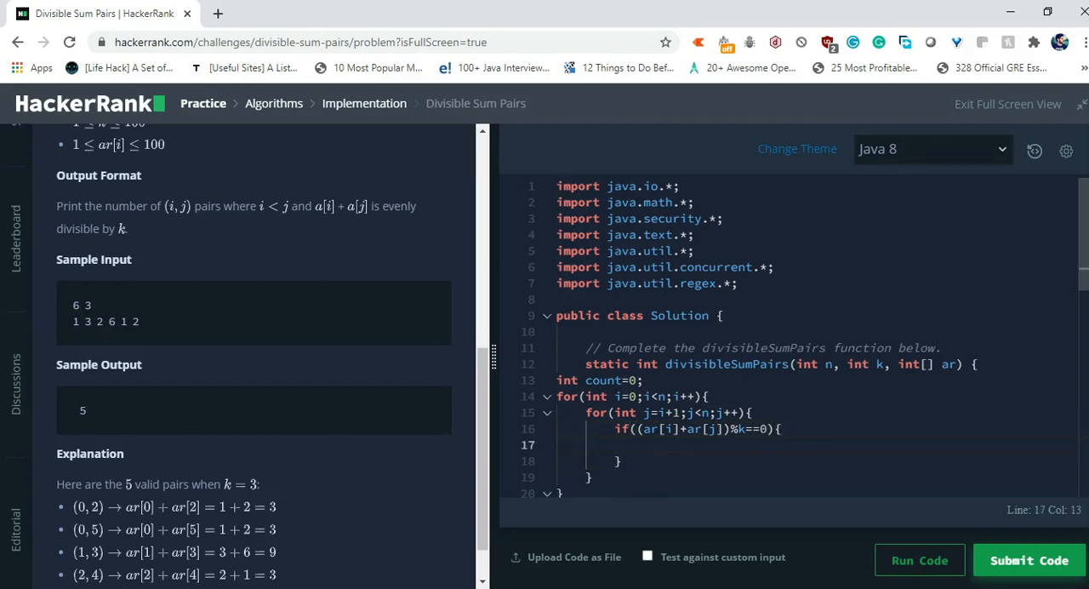
Increment count with count++; inside the if and close the braces.
type("count+")
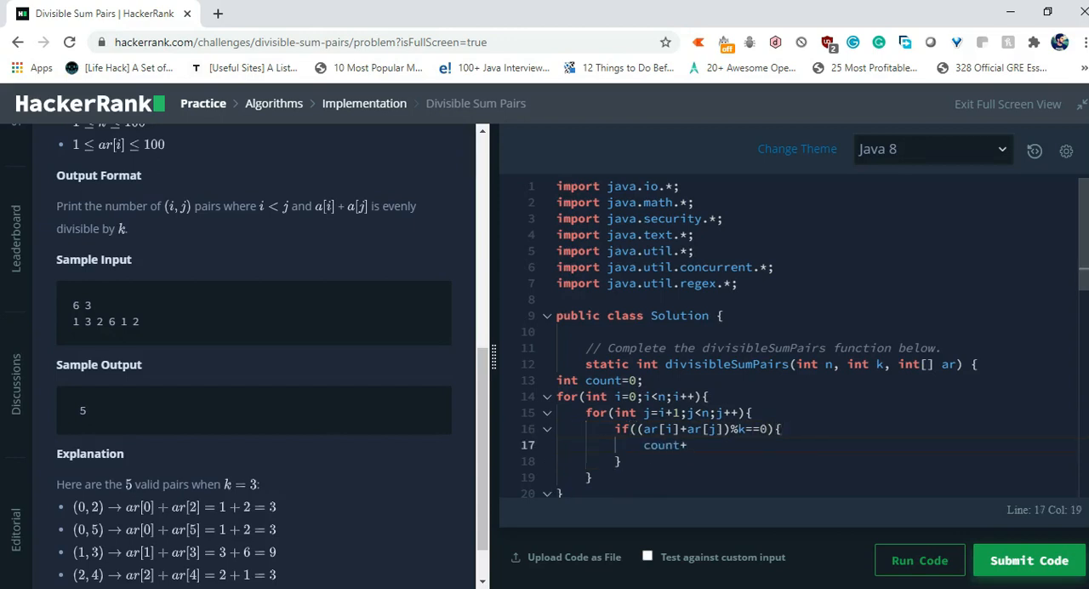
type("+;")
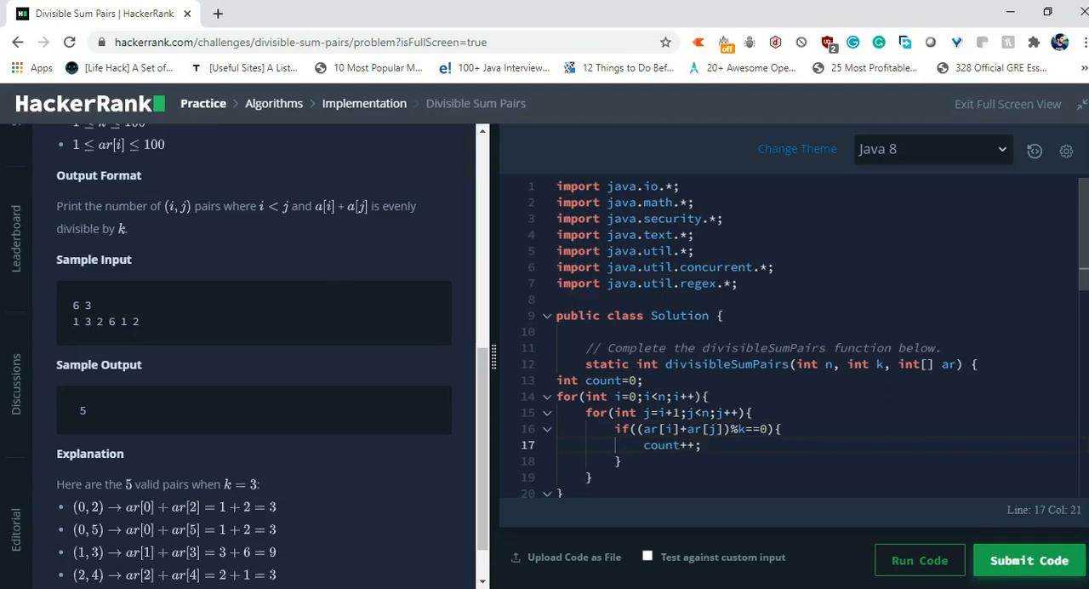
scroll("down", 3)
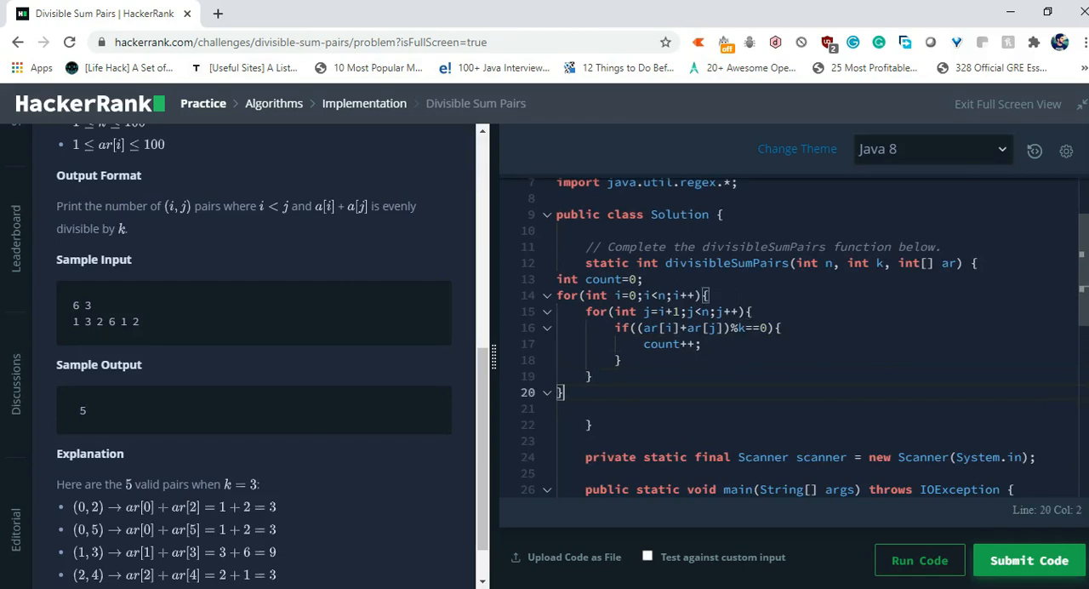
End the function with return count; and run the solution against the test cases.
type("retu")
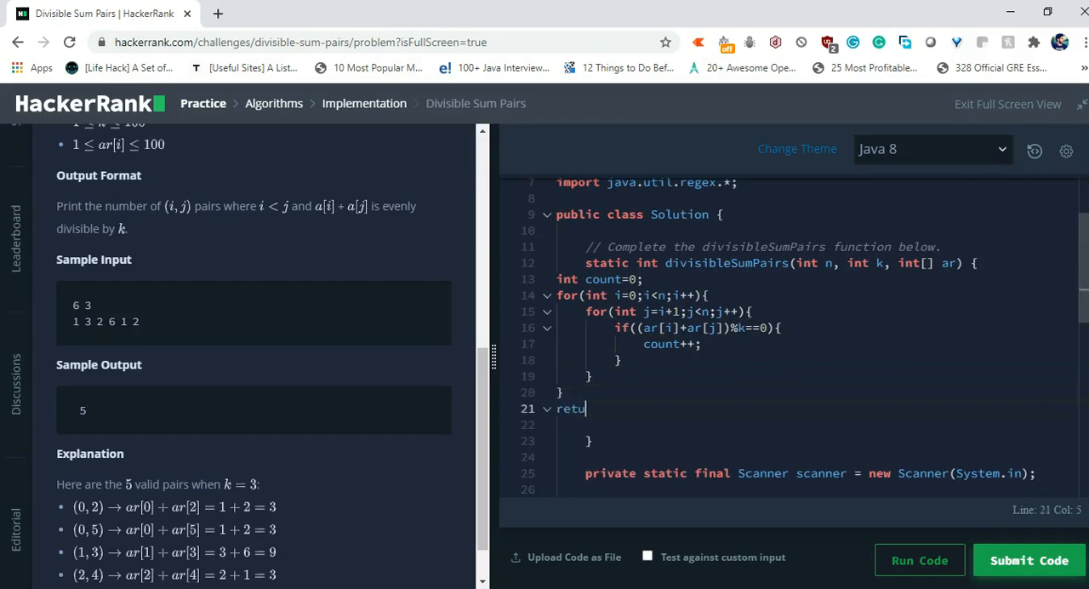
type("rn coun")
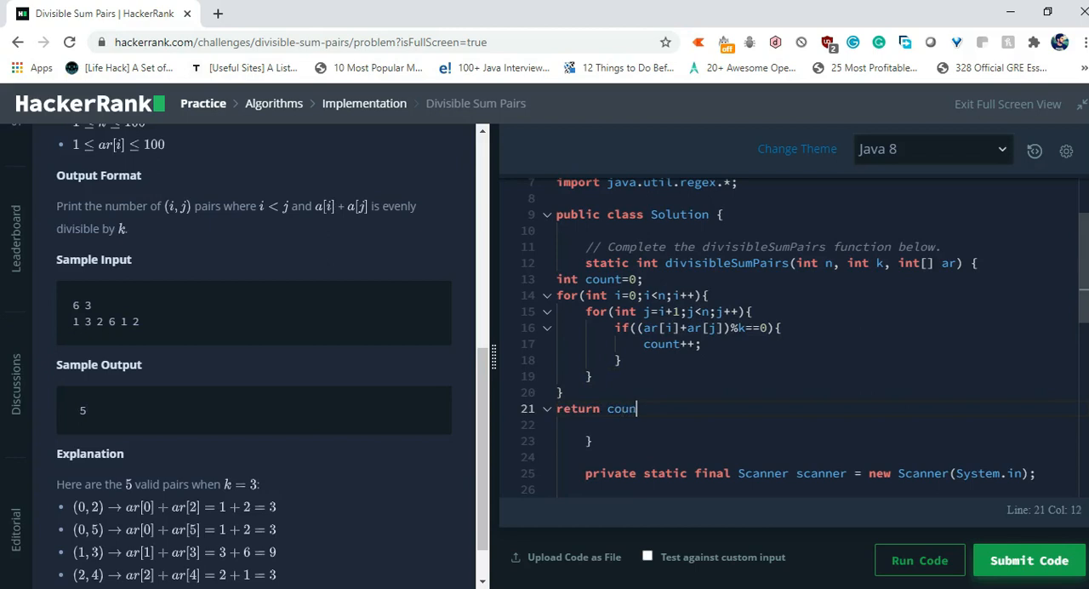
type("t;")
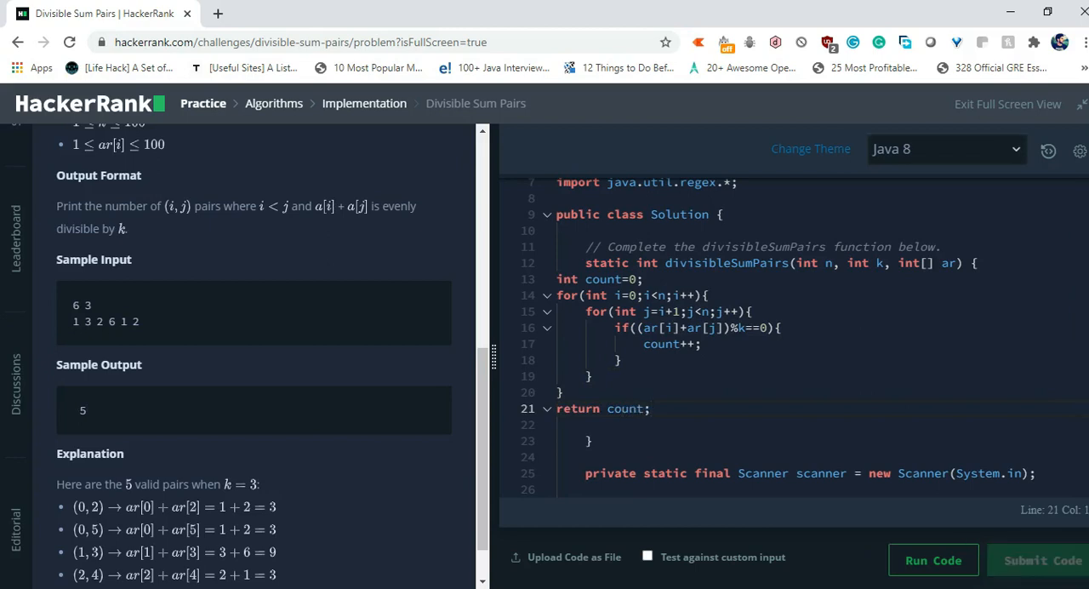
left_click(932, 560)
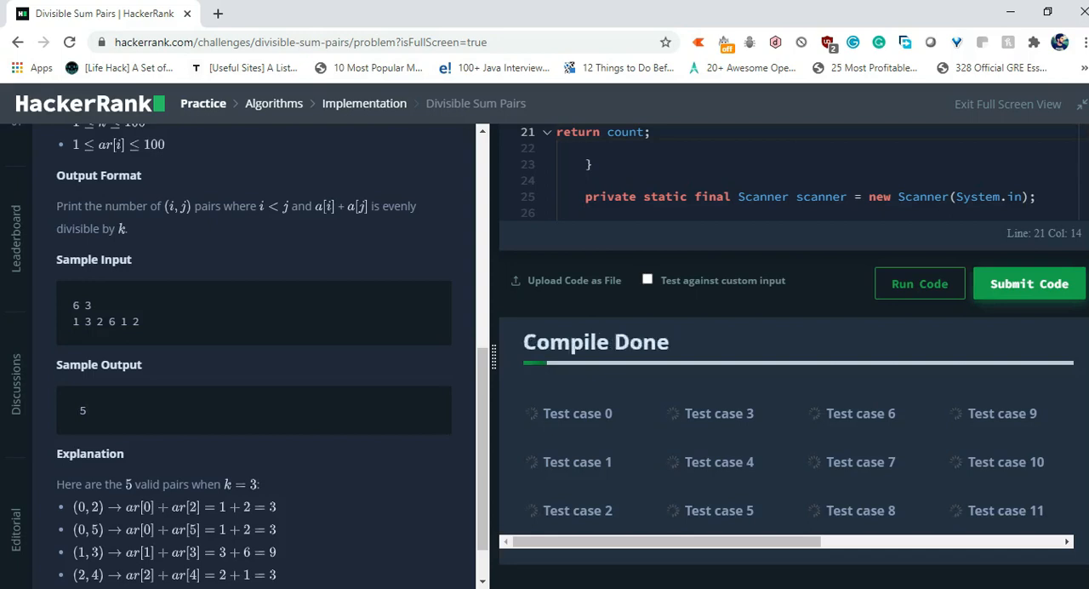